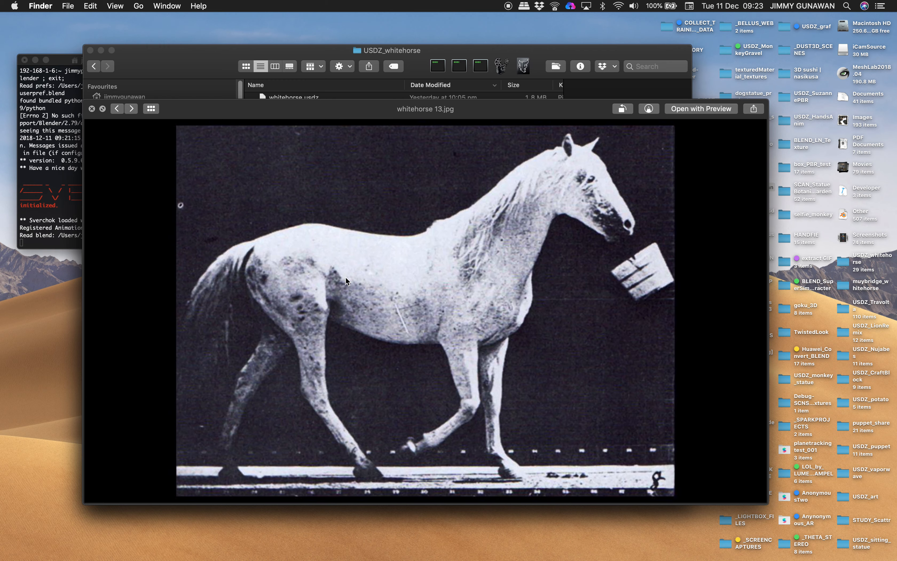
Step: Close the Quick Look preview and select whitehorse 01–18.jpg in the USDZ_whitehorse folder
left_click(116, 109)
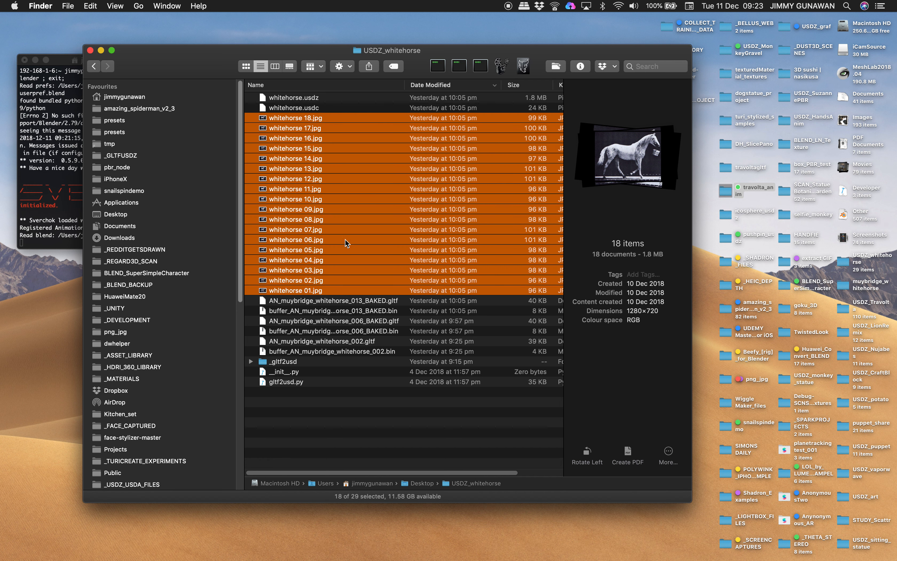
mouse_move(365, 278)
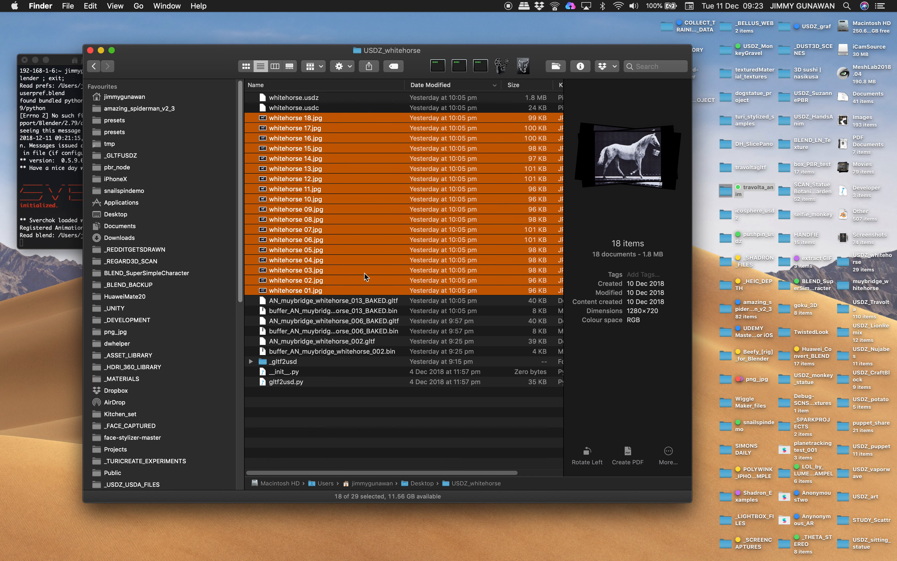
mouse_move(433, 308)
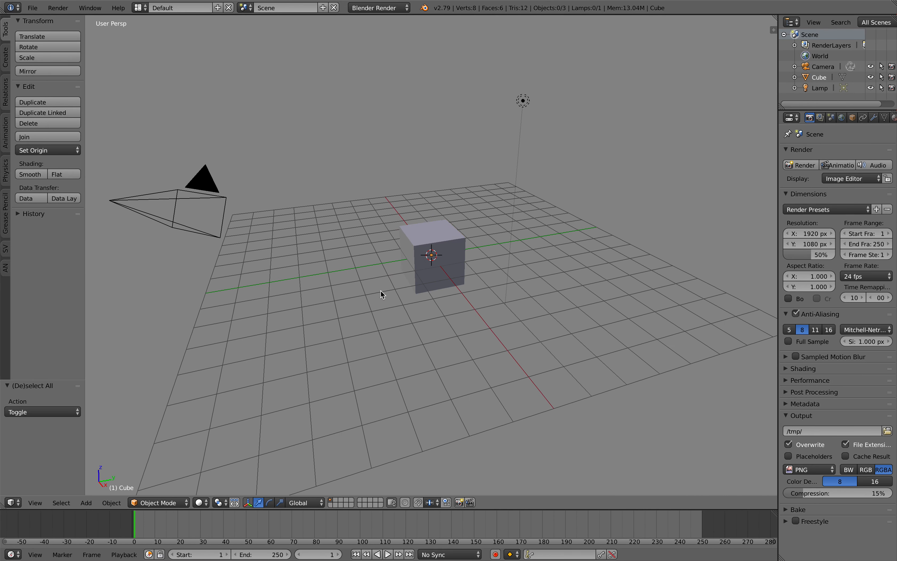
Step: Delete the default cube, camera and lamp, then list the importers including Images as Planes
left_click(138, 7)
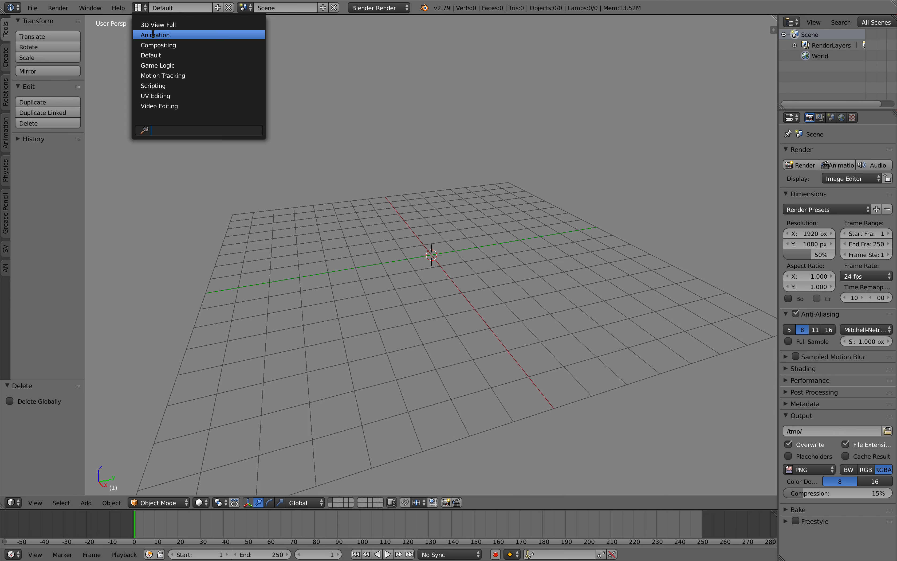
left_click(33, 8)
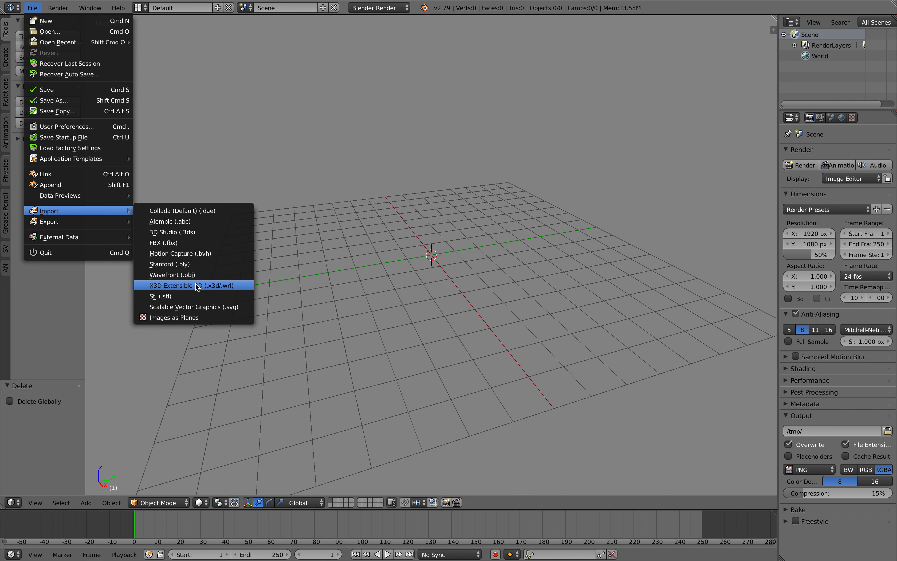
mouse_move(205, 317)
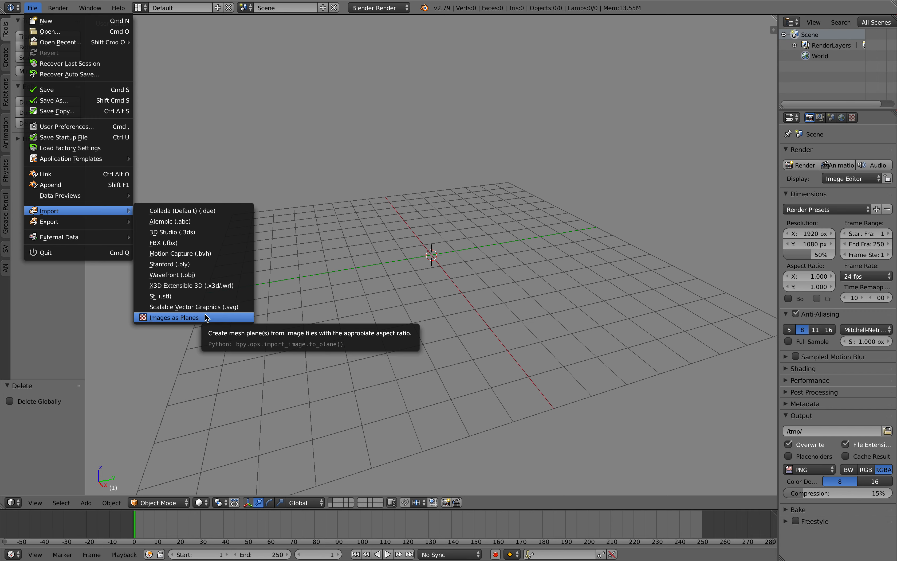
mouse_move(185, 320)
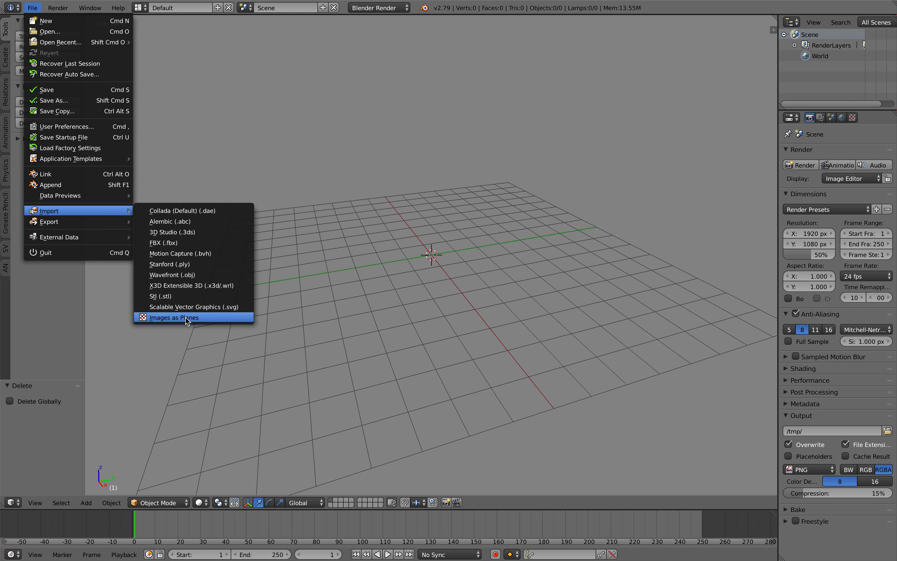
Step: Import all 18 whitehorse images from Desktop/USDZ_whitehorse as shadeless image planes
left_click(172, 317)
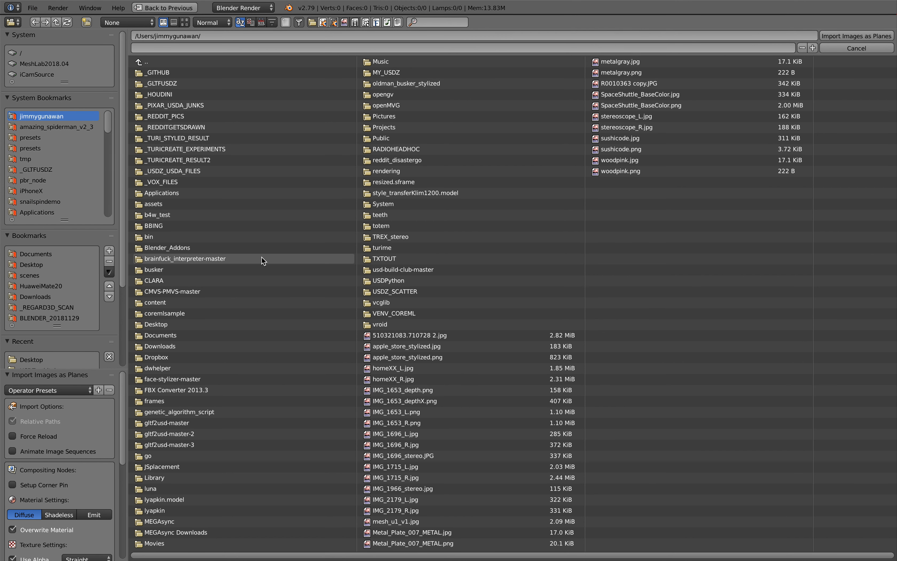
mouse_move(338, 254)
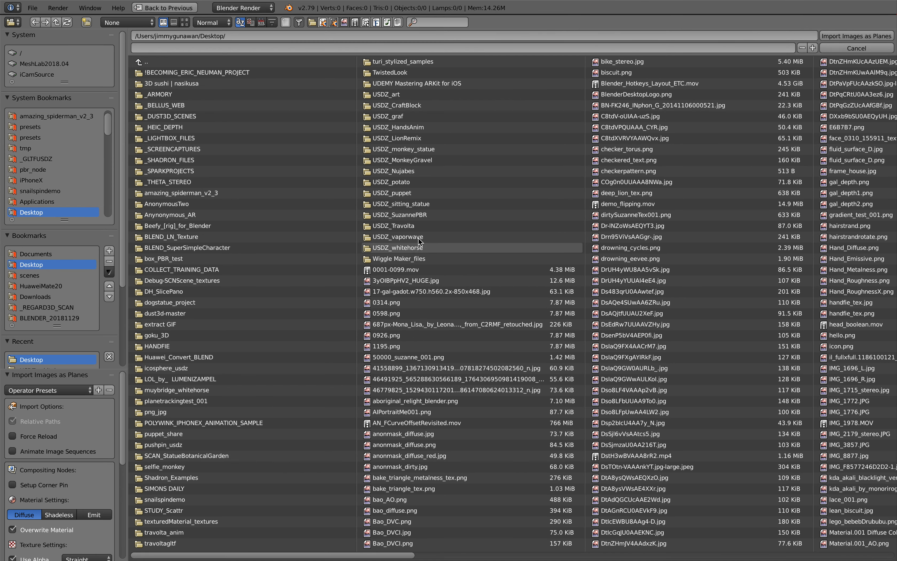
double_click(404, 248)
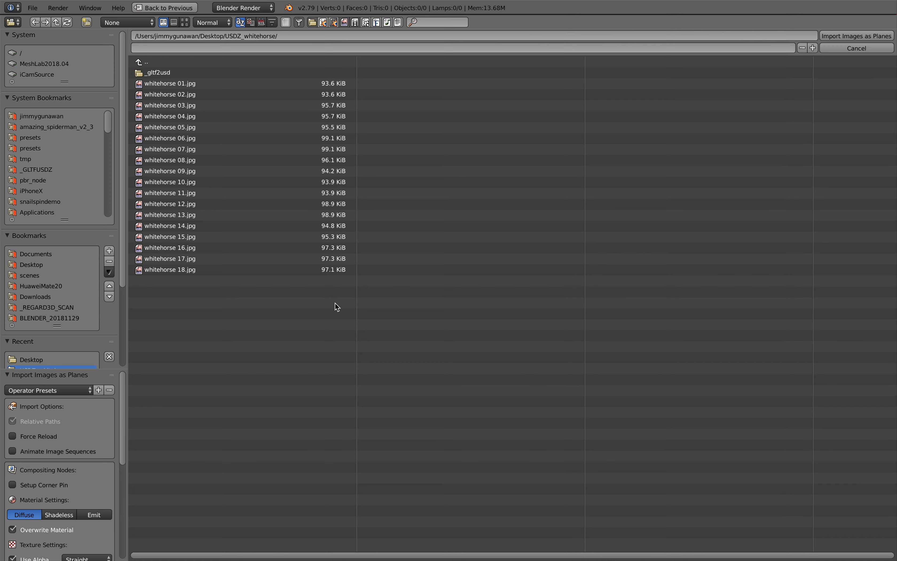
key("a")
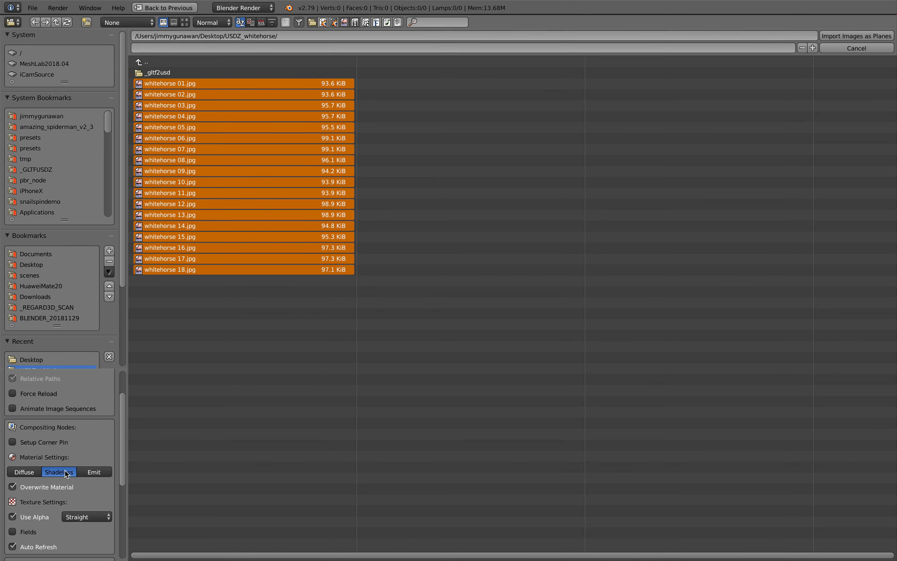
scroll("down", 3)
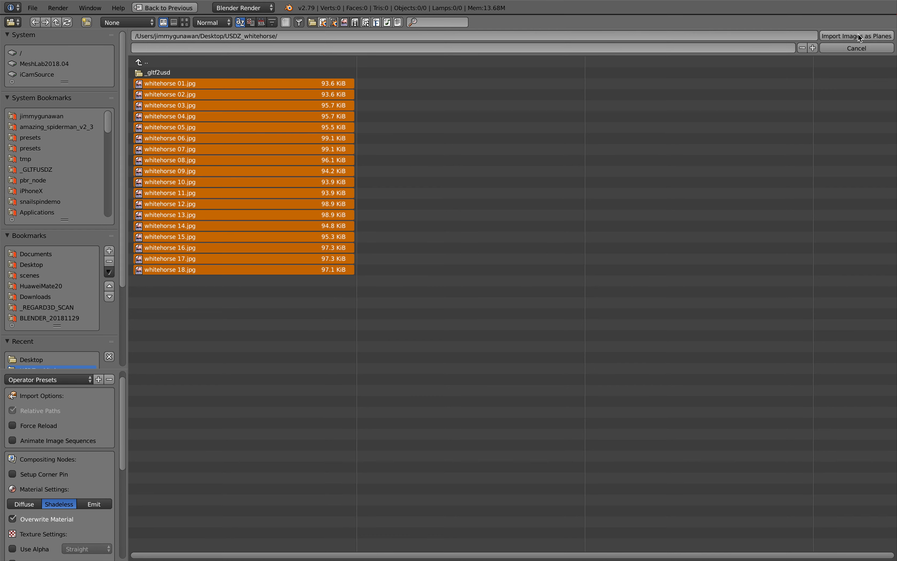
left_click(857, 36)
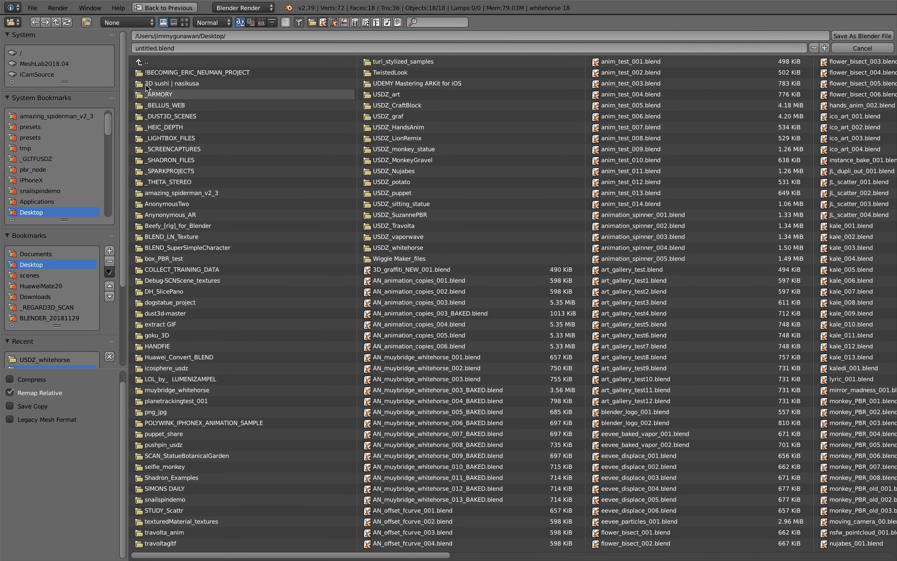
mouse_move(171, 53)
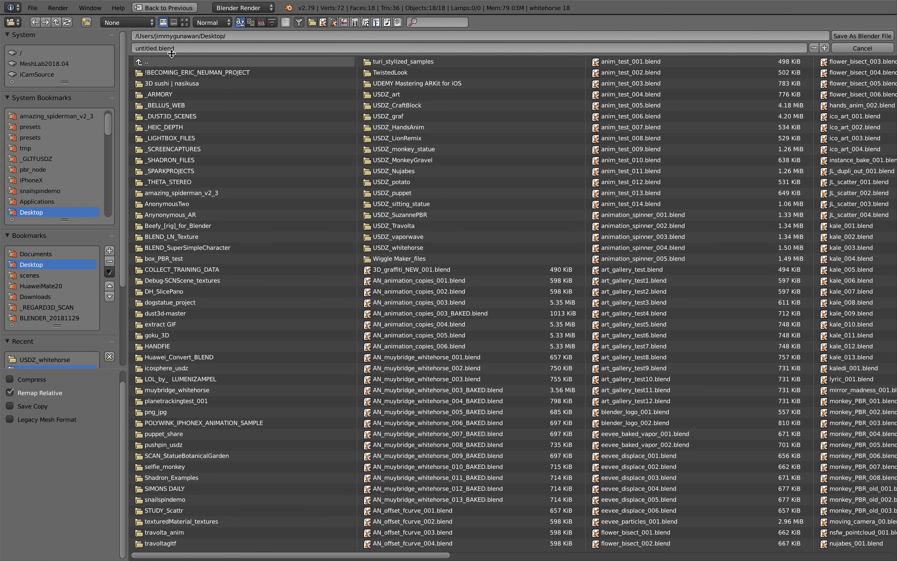
Step: Save the scene to the Desktop as AN_zeotrope_001.blend
type("AN_zeotrope_001.blend")
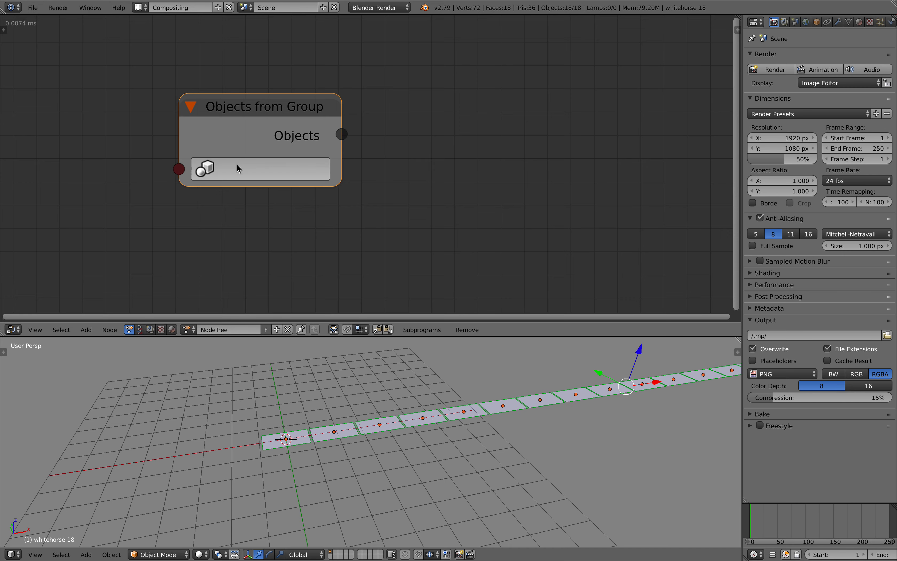
Step: Point the Objects from Group node at the horse-plane Group and start searching for another node
left_click(261, 168)
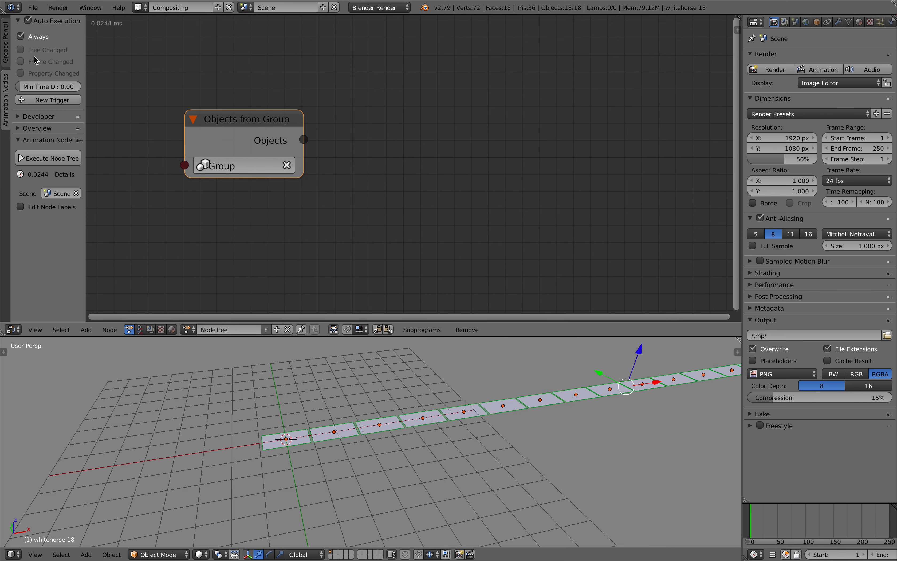
key("ctrl+s")
type("mati")
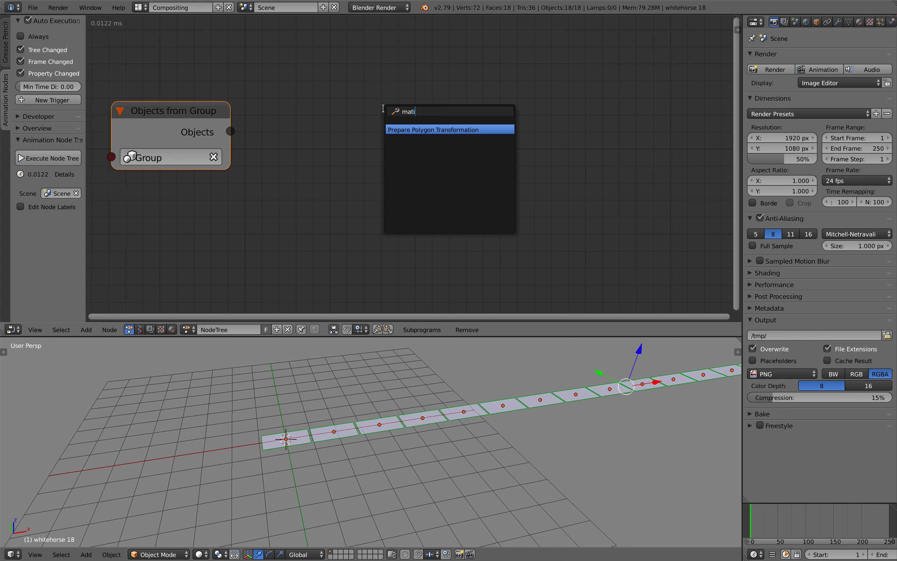
Step: Add a Distribute Matrices node in Circle mode, ringing the 18 planes at radius 4.12
type("dis")
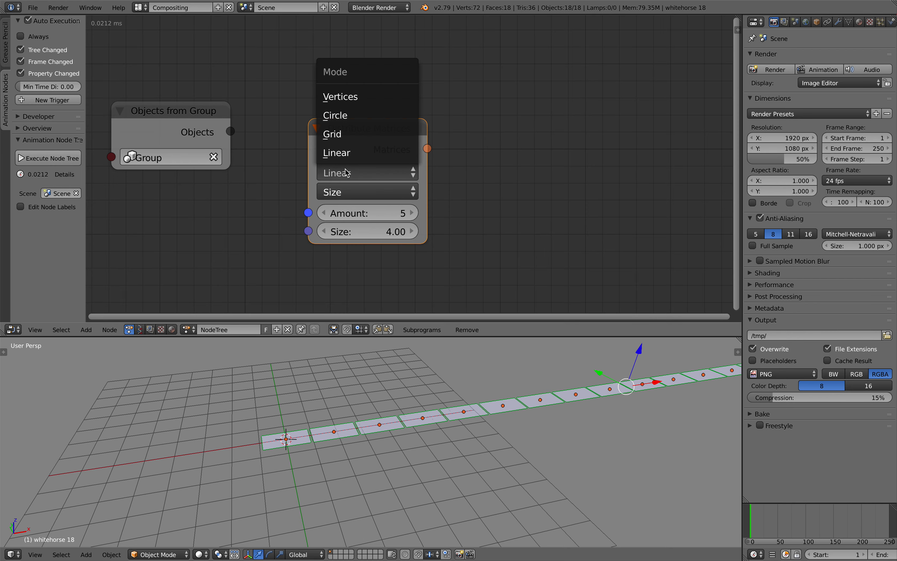
left_click(334, 115)
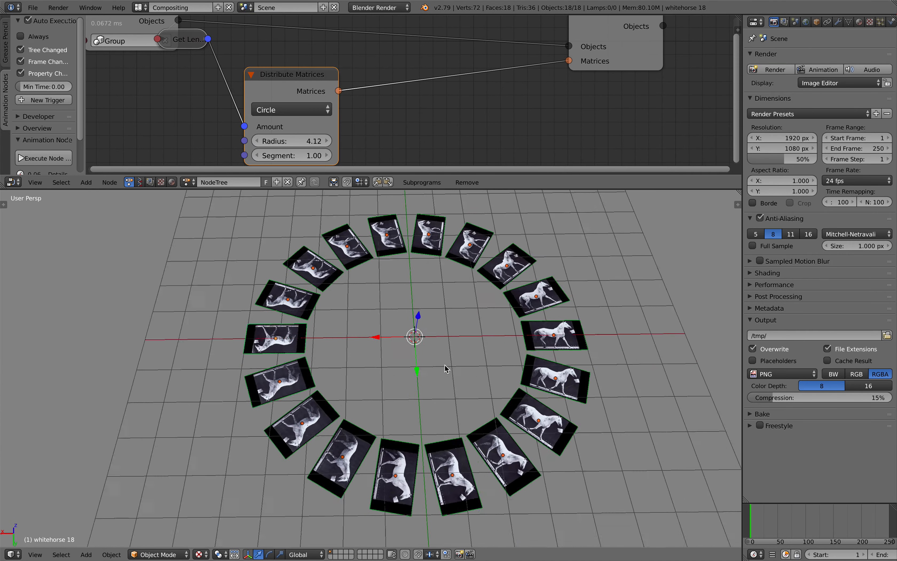
Step: Save over AN_zeotrope_001.blend before adding the Rotation Matrix and Matrix Math multiply nodes
key("ctrl+s")
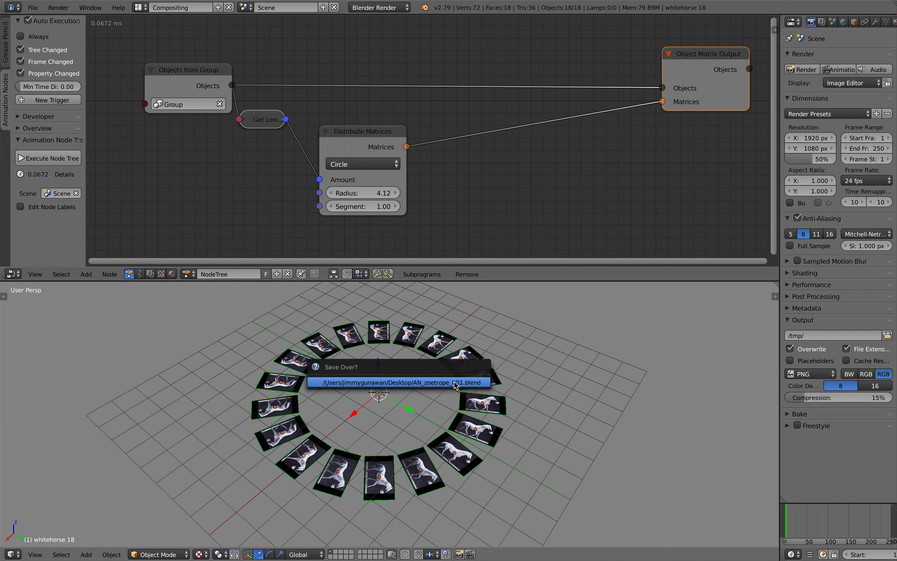
left_click(397, 381)
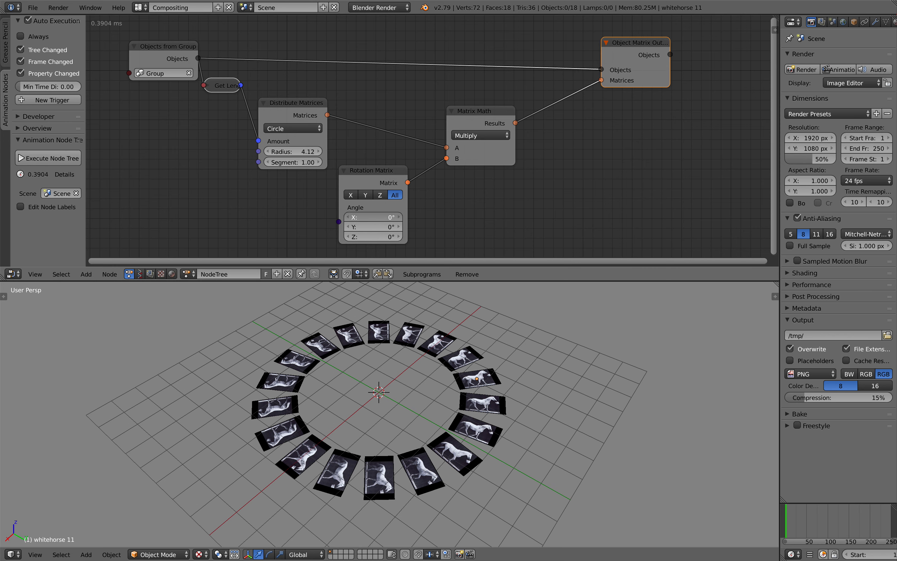
Step: Set the Rotation Matrix X angle to 90° so every horse plane stands upright in the ring
type("83")
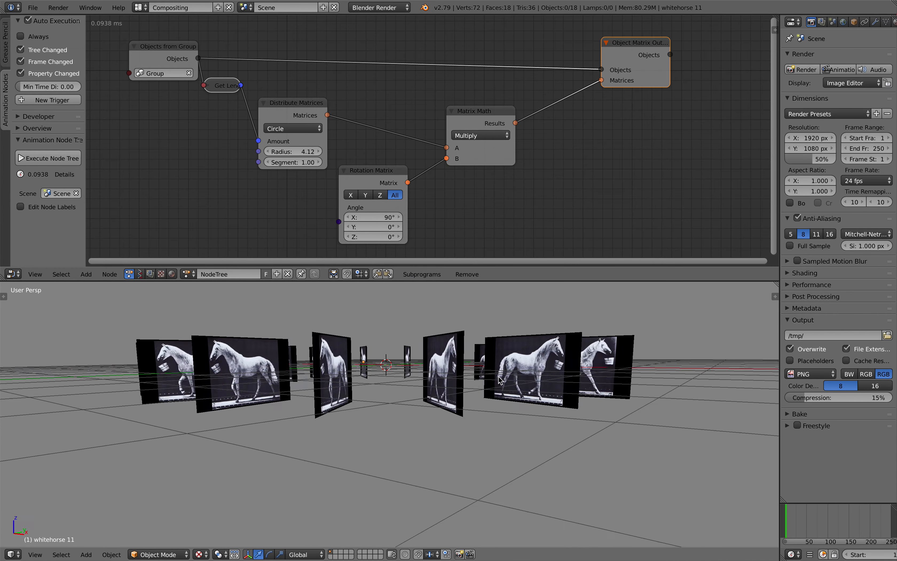
left_click(479, 135)
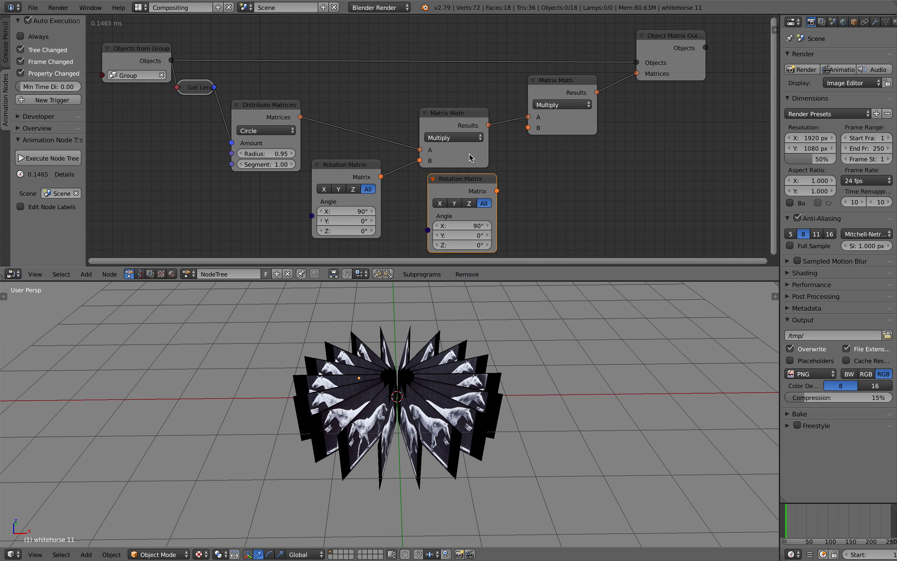
Step: Add a Z-only second rotation driven by Combine Euler and Time Info, multiplied into the plane matrices
left_click(482, 203)
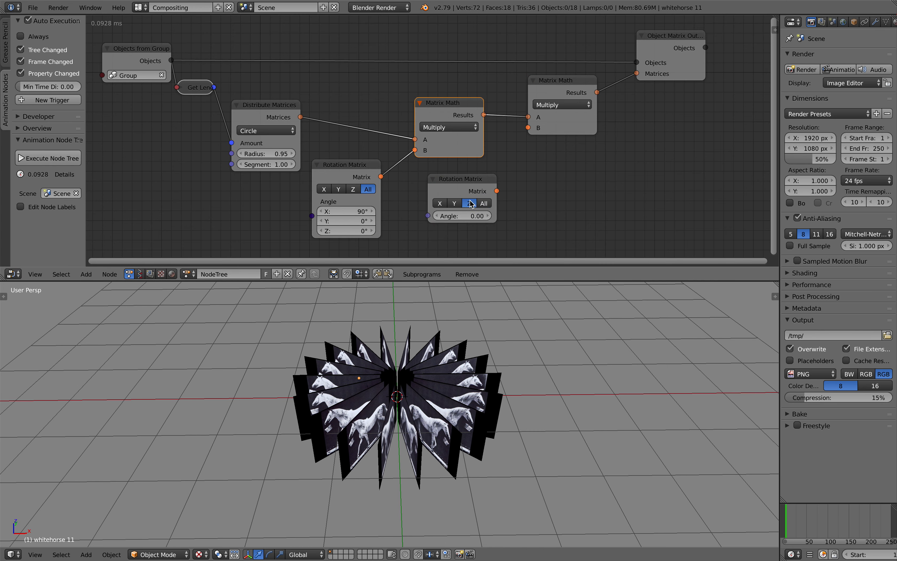
left_click(469, 187)
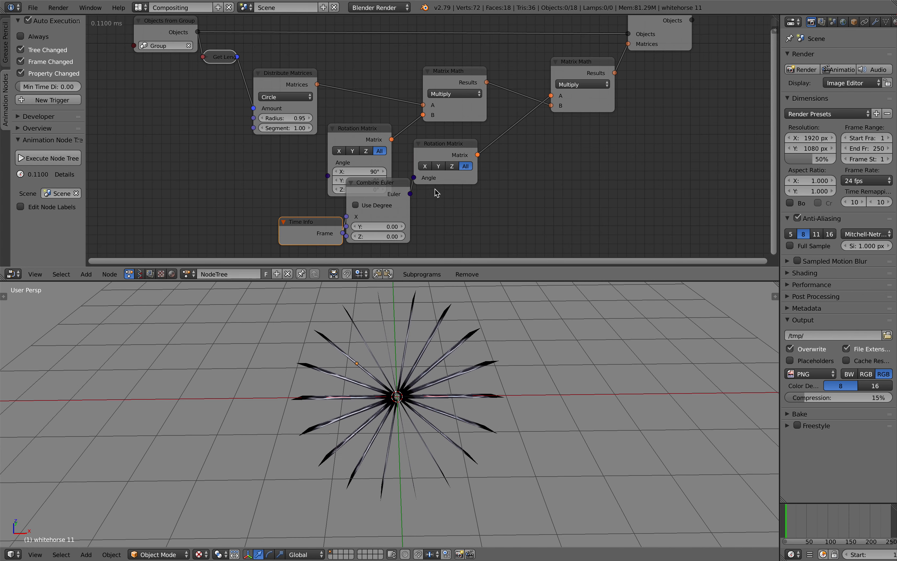
left_click(32, 7)
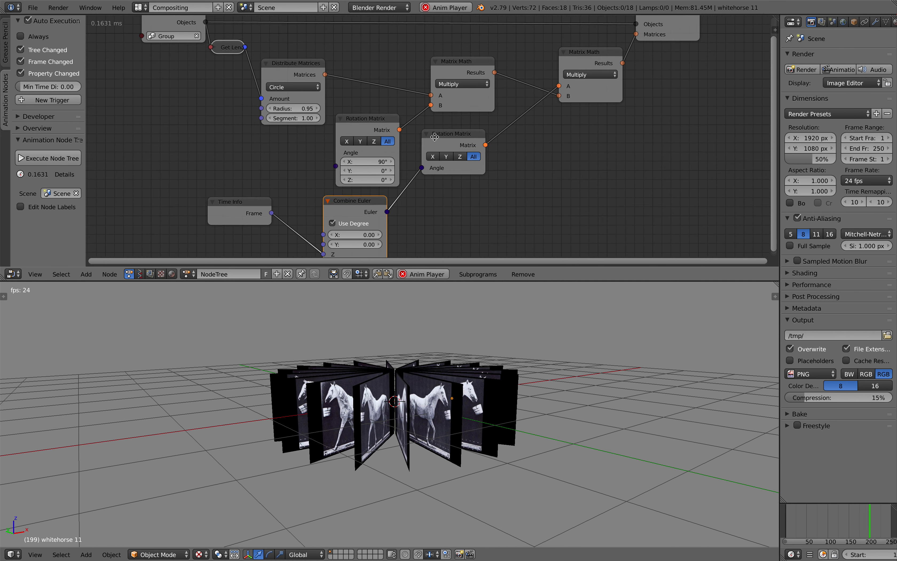
Step: Feed the Time Info frame into the Euler Z angle so the upright ring spins on playback
left_click(85, 273)
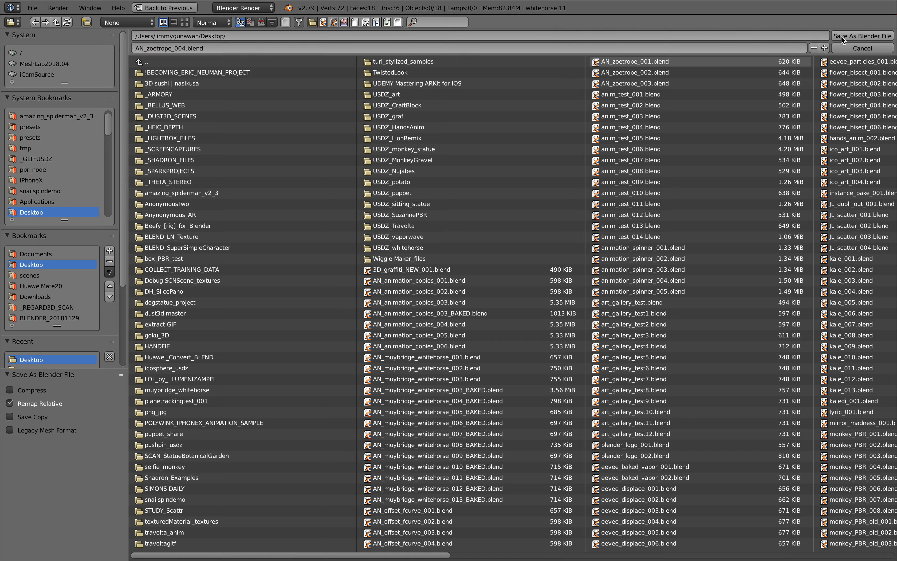
Step: Save the scene as AN_zoetrope_004.blend on the Desktop
left_click(862, 48)
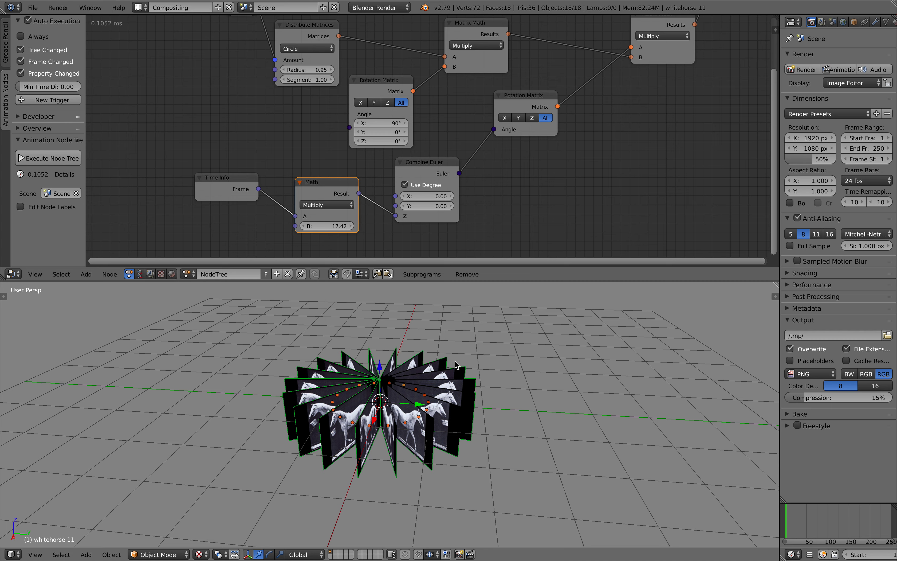
mouse_move(752, 155)
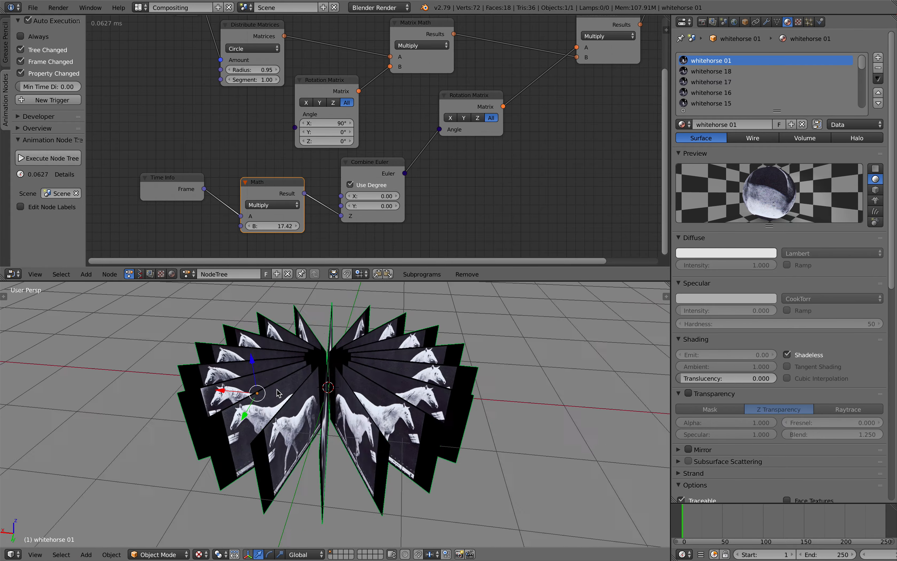
Step: Save the file from the File menu after joining the planes into whitehorse 01
left_click(33, 8)
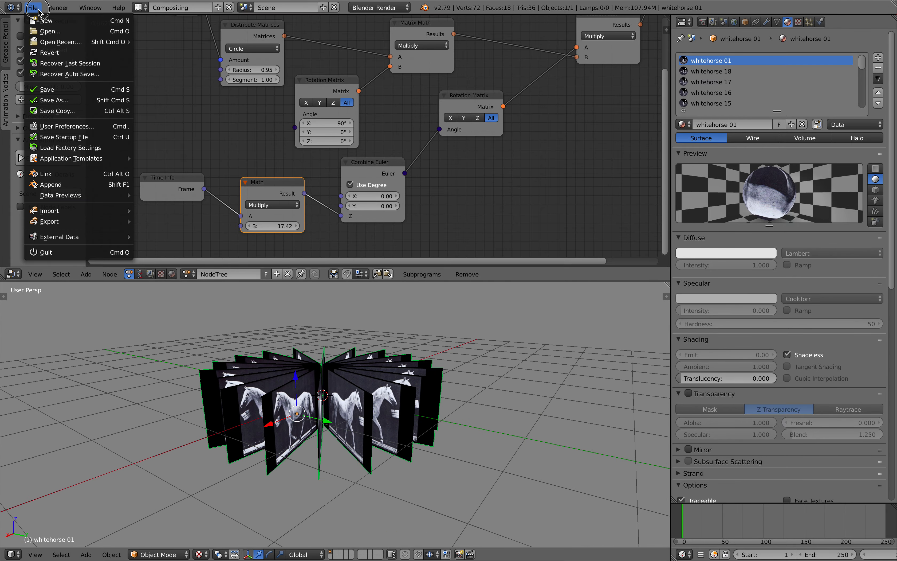
left_click(54, 100)
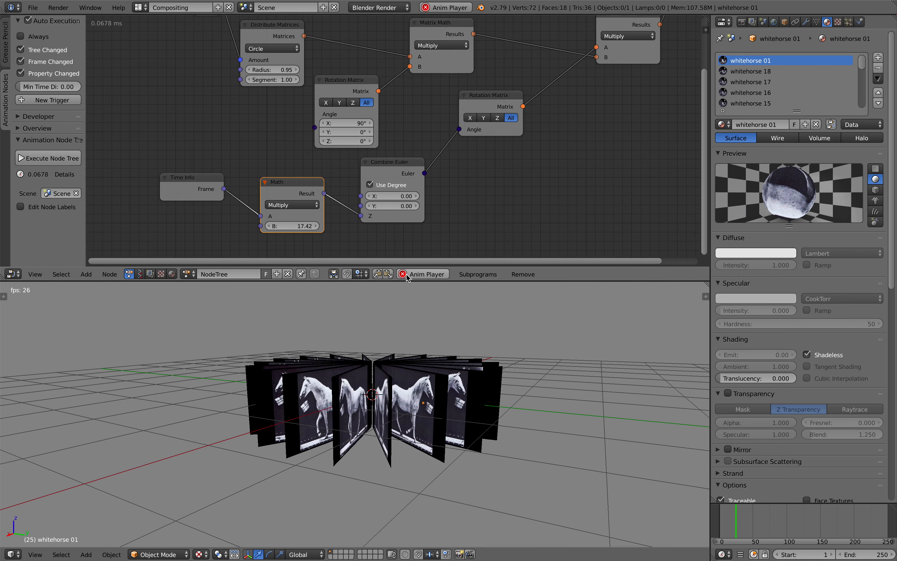
Step: Switch the sidebar back to the Animation Nodes overview to reach Bake to Keyframes
left_click(5, 52)
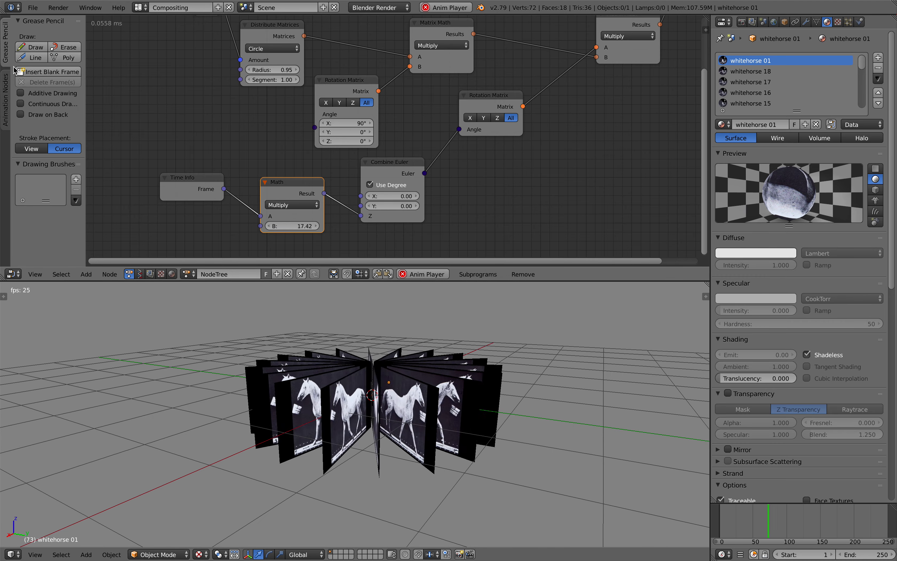
left_click(6, 89)
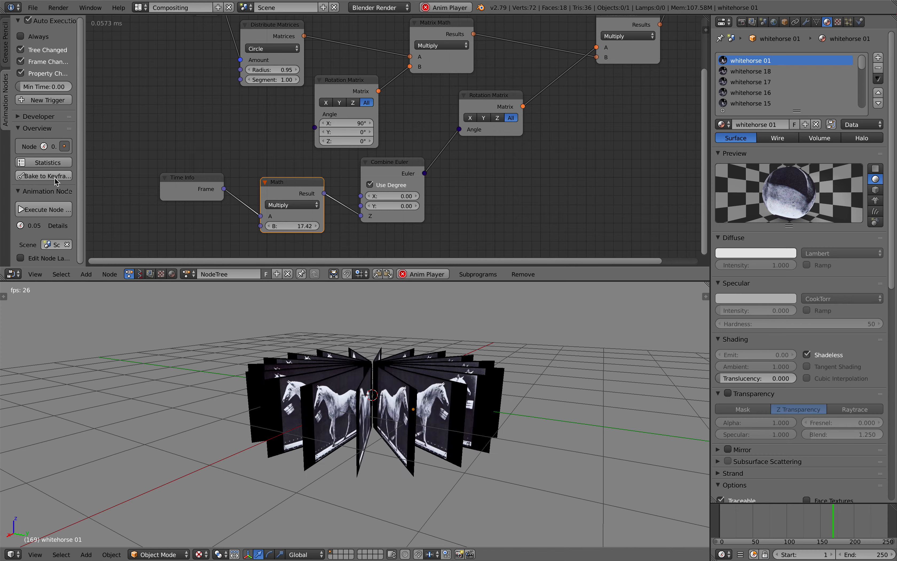
mouse_move(55, 175)
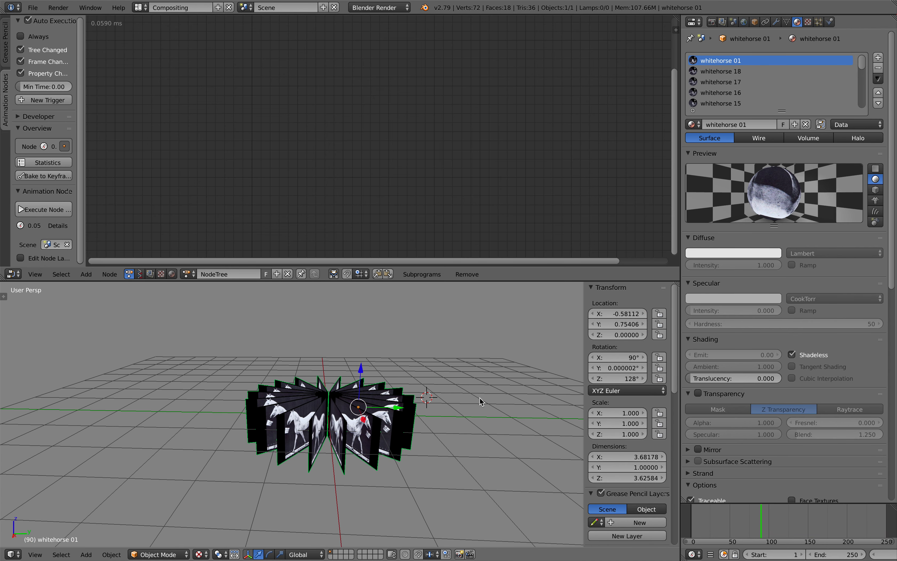
mouse_move(616, 368)
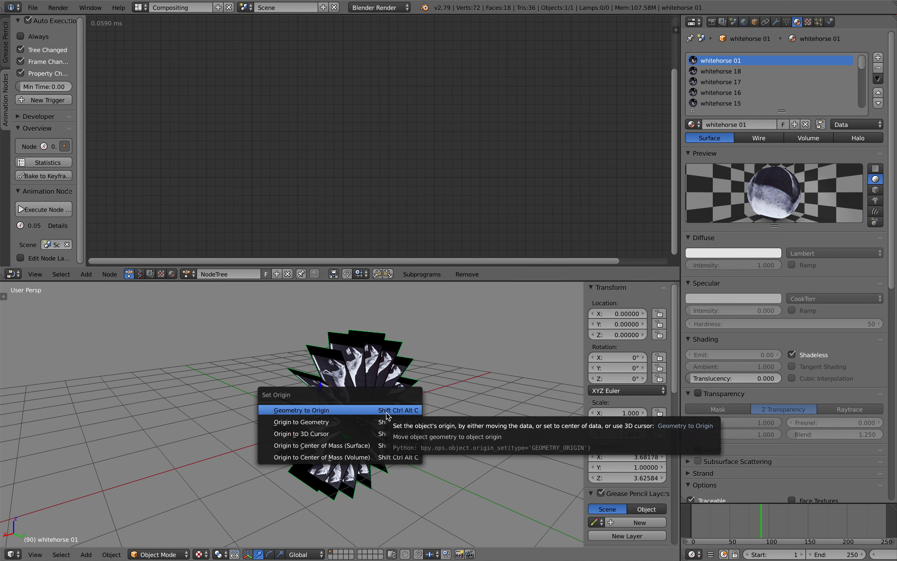
Step: Move whitehorse 01's geometry to its origin and apply its rotation to the mesh
left_click(301, 409)
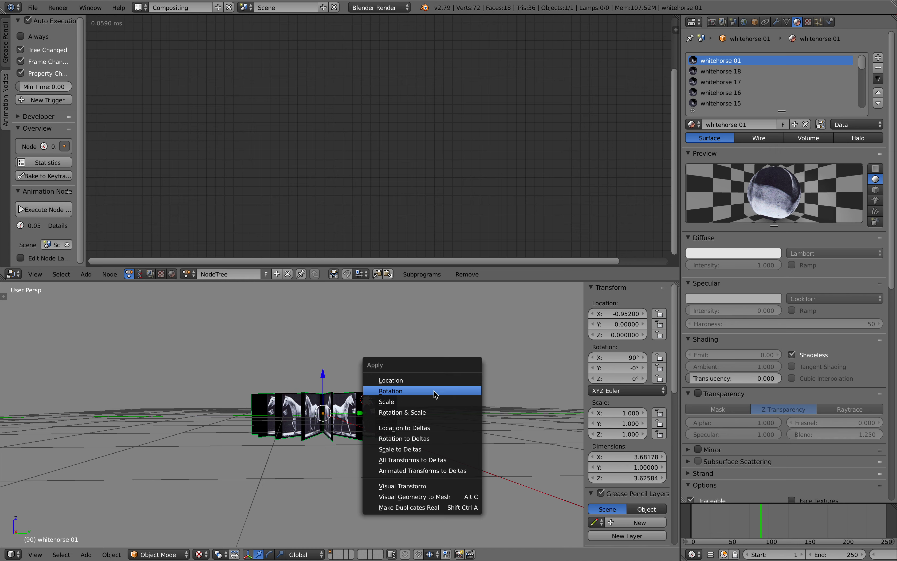
left_click(390, 391)
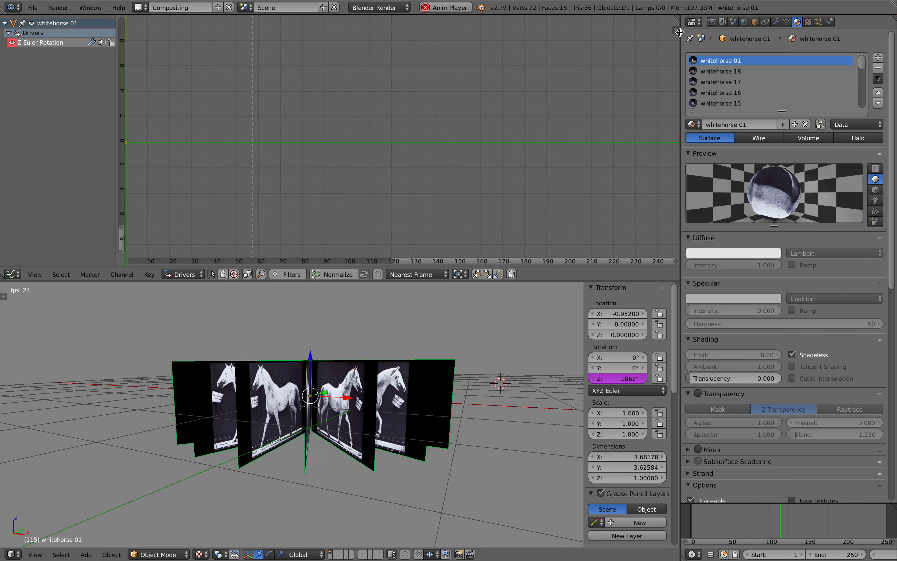
Step: Show the Z-rotation driver settings and add an editable custom property on whitehorse 01
left_click(577, 58)
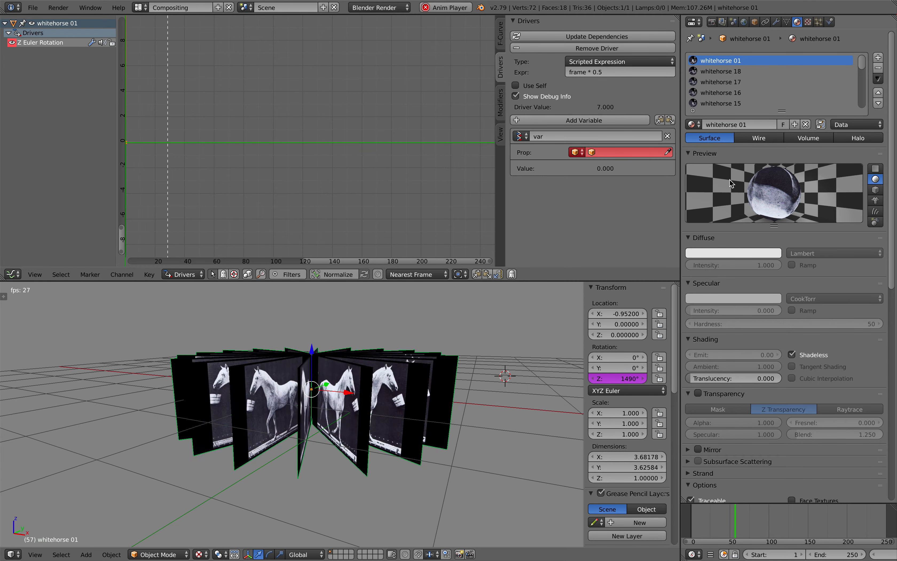
left_click(754, 22)
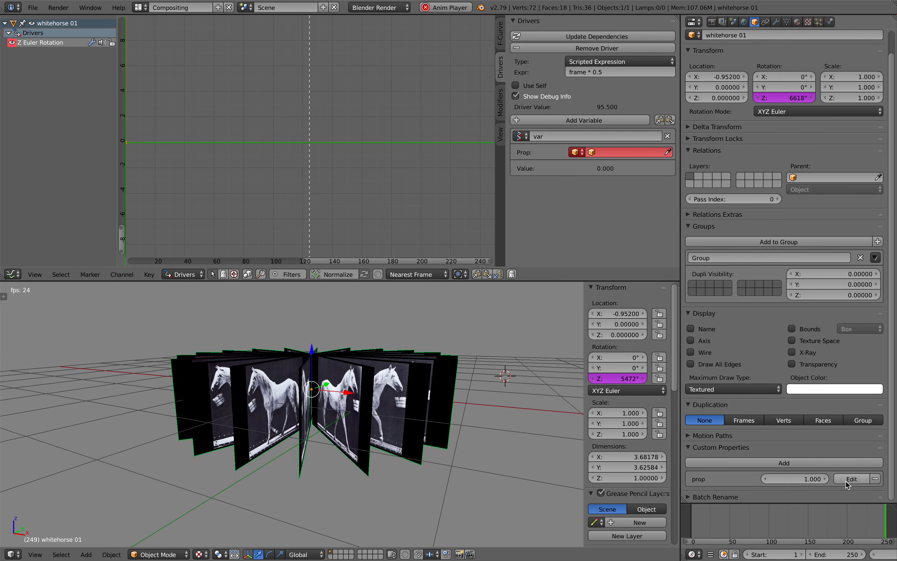
left_click(851, 478)
type("mult")
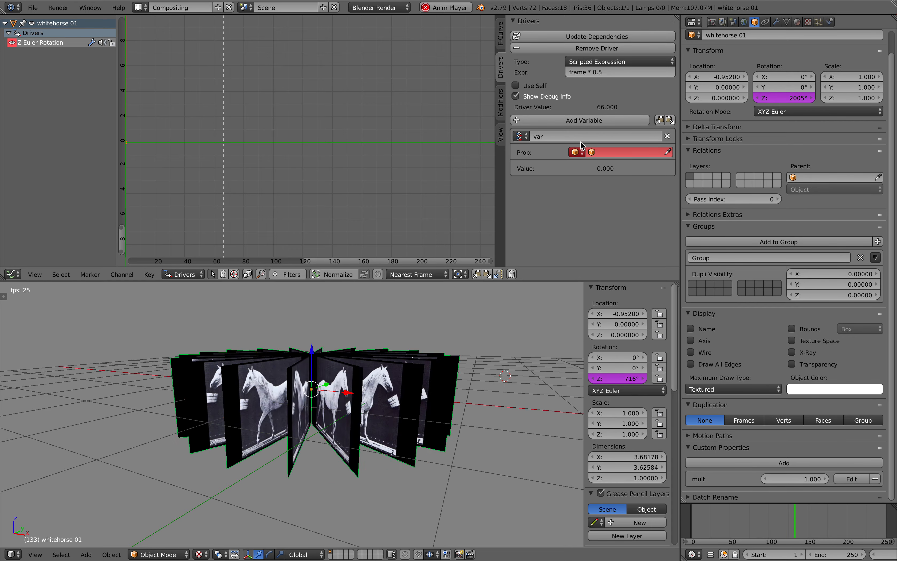
Step: Extend the driver expression to frame * 0.5 * var
left_click(604, 151)
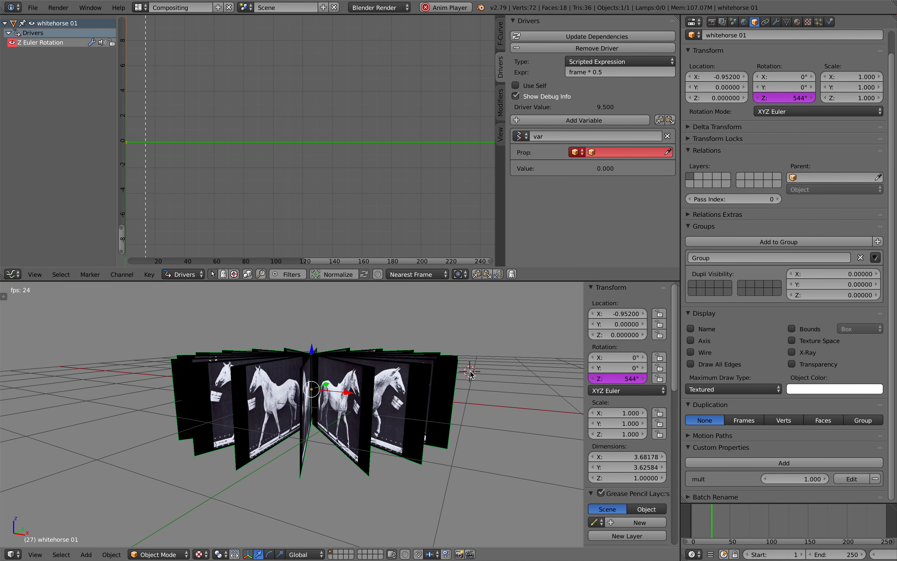
left_click(615, 152)
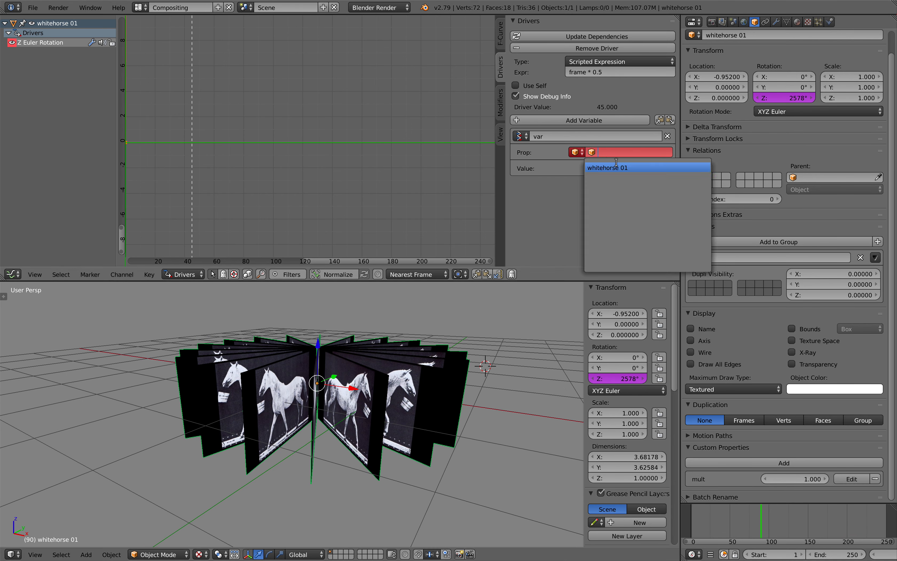
left_click(607, 167)
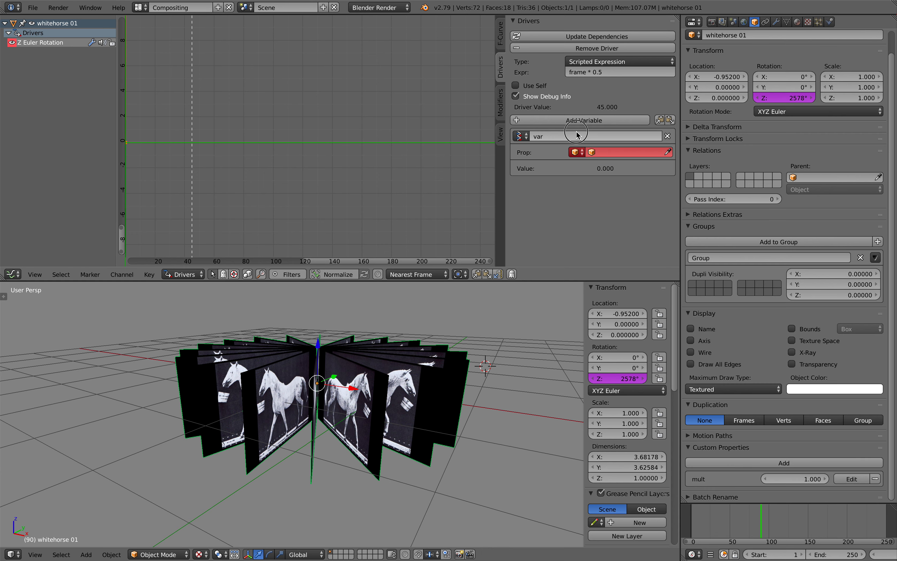
mouse_move(567, 109)
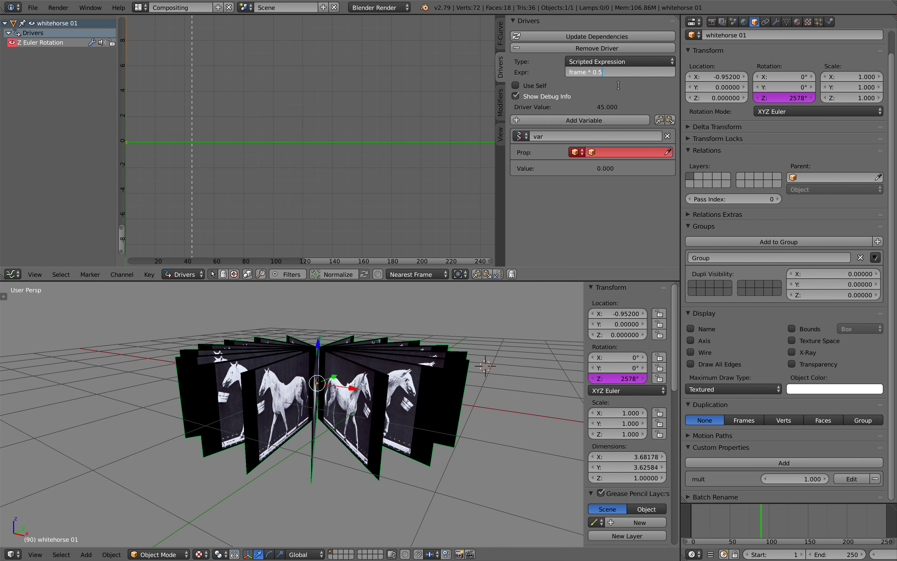
type("* var")
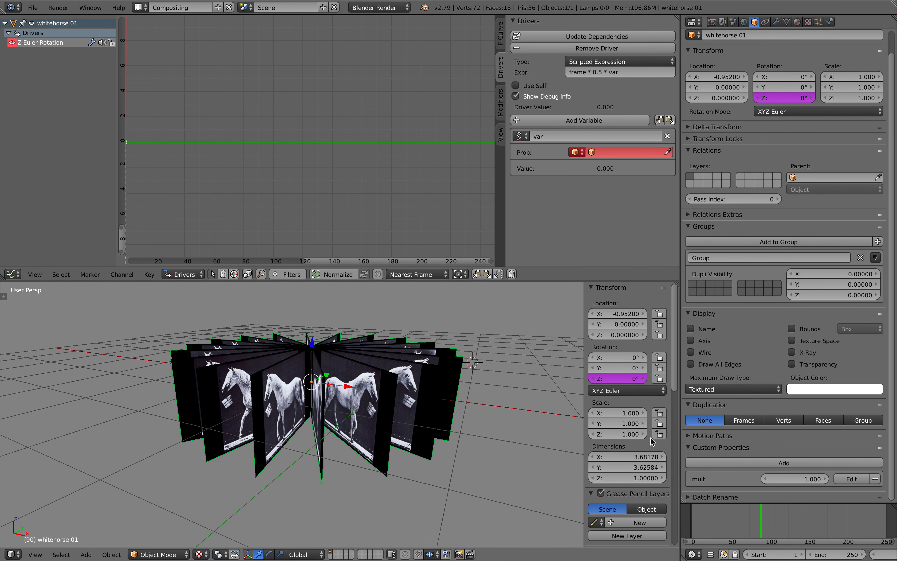
Step: Set whitehorse 01 as the driver variable's Prop target
scroll("down", 3)
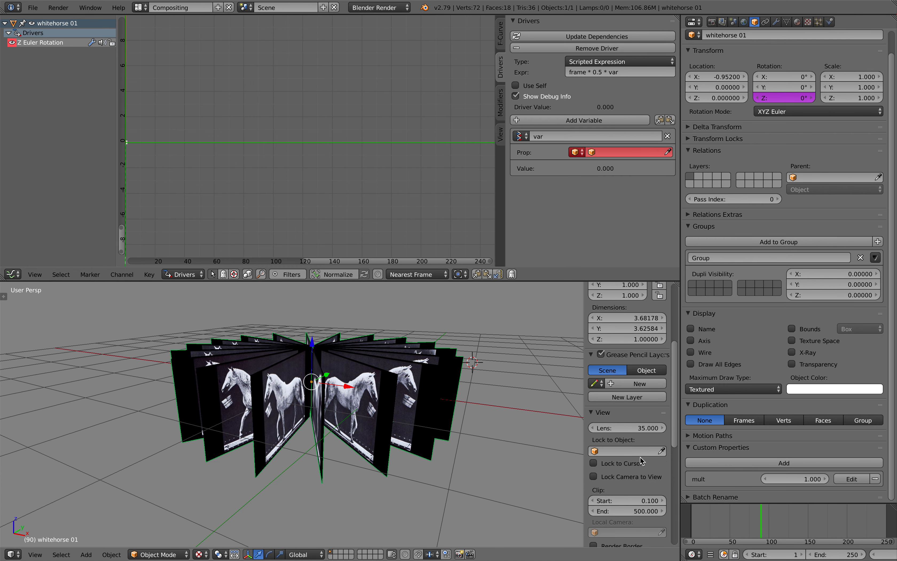
scroll("down", 3)
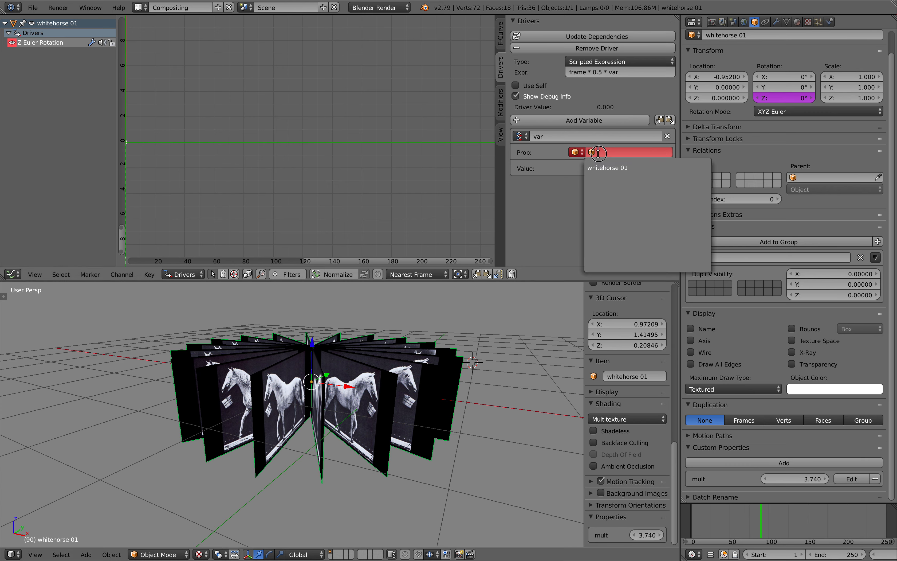
left_click(608, 167)
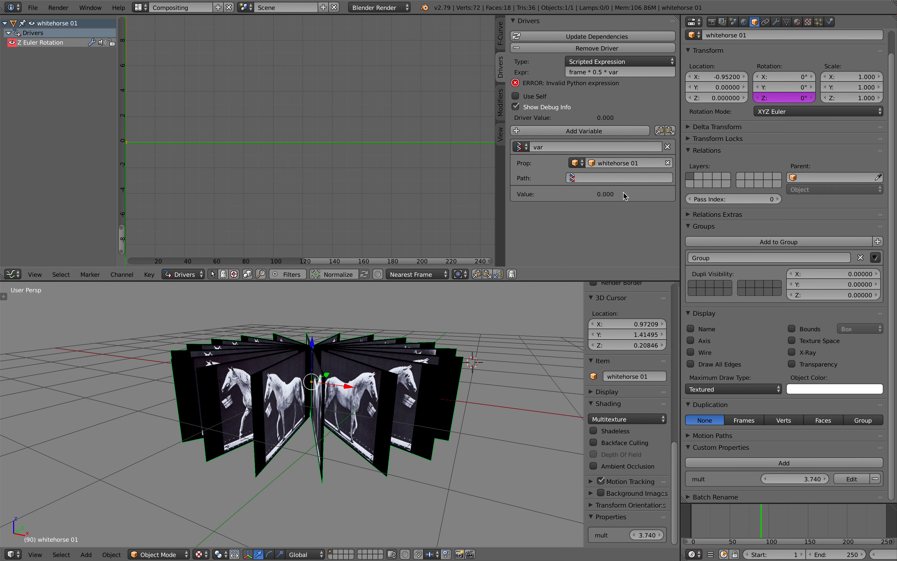